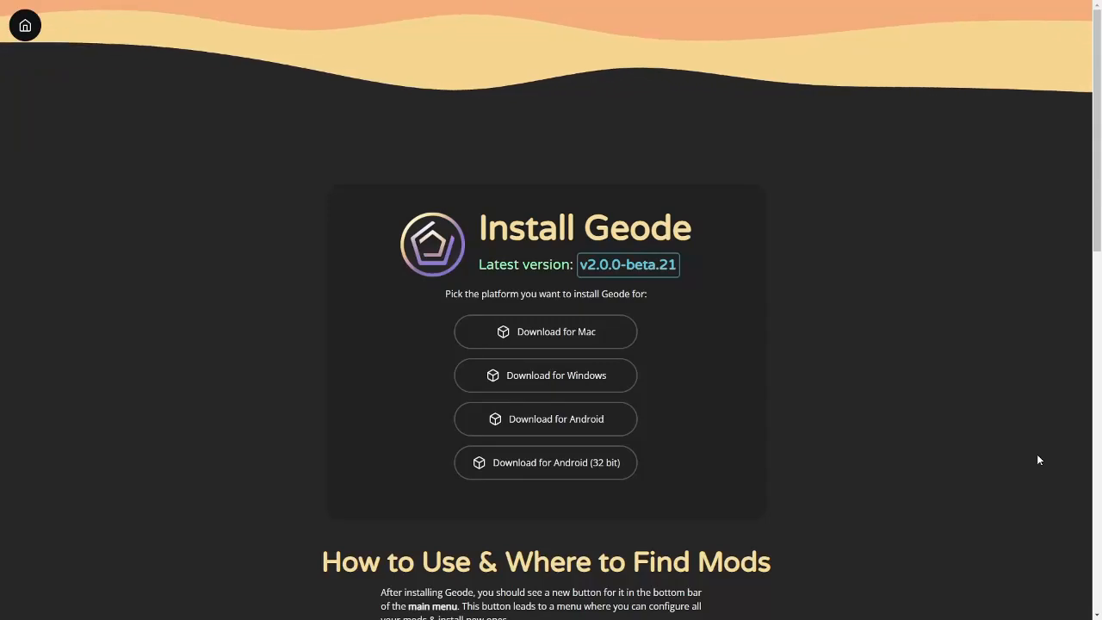
pyautogui.moveTo(912, 438)
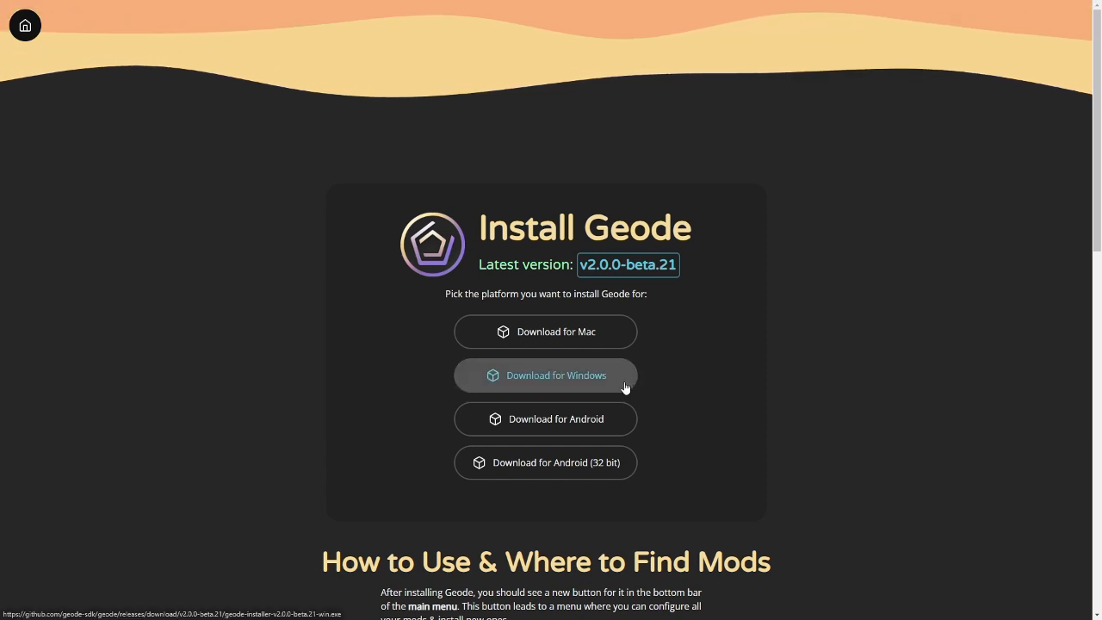
pyautogui.moveTo(689, 385)
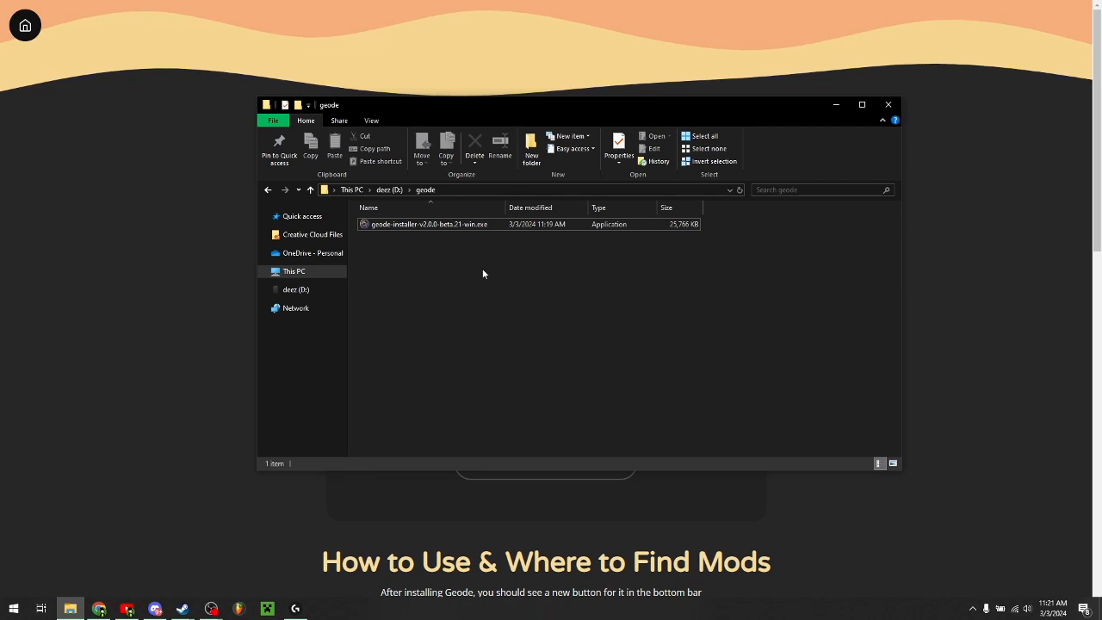
# Step: Launch the Geode installer and run it anyway past the SmartScreen unrecognised-app warning
pyautogui.doubleClick(426, 224)
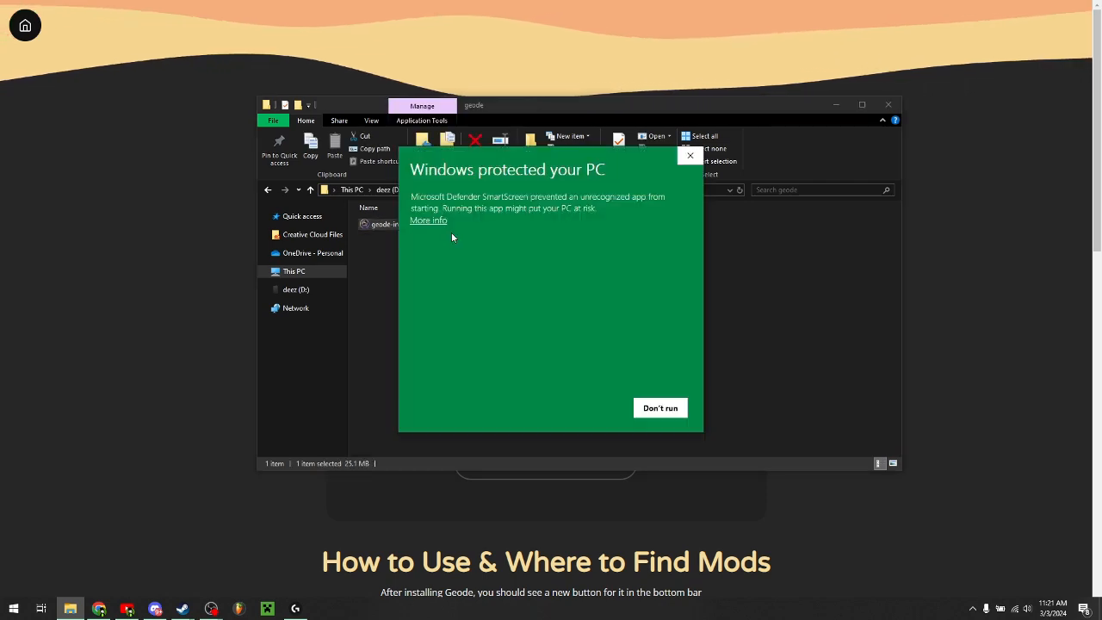
pyautogui.click(426, 220)
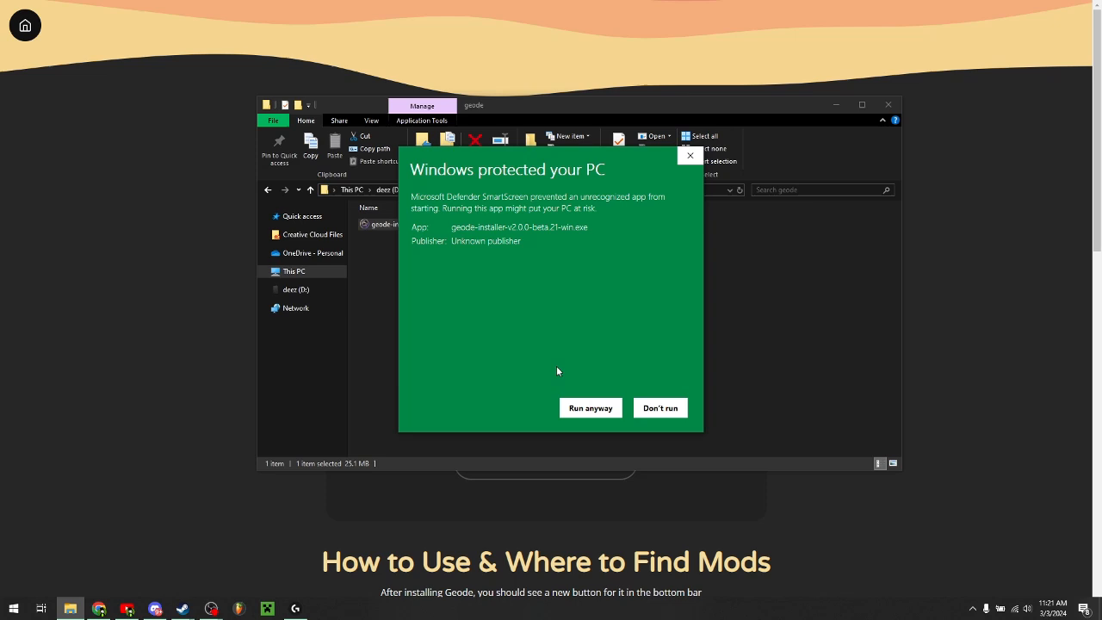
pyautogui.click(588, 406)
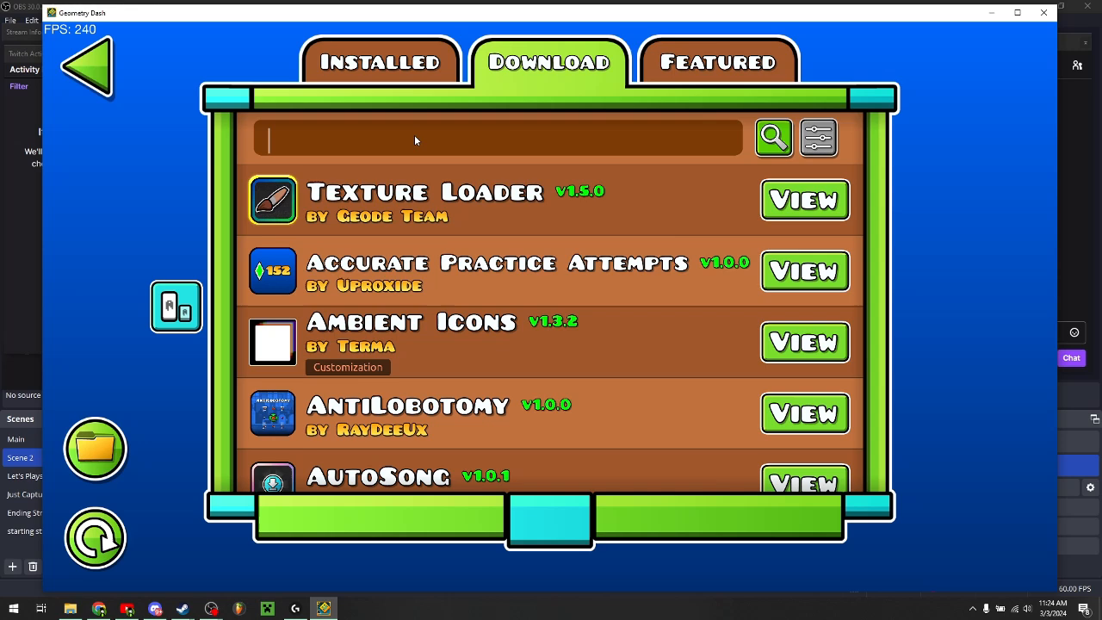
# Step: Search Geode's Download browser for 'moregames' and install the MoreGames mod
pyautogui.write('moregames')
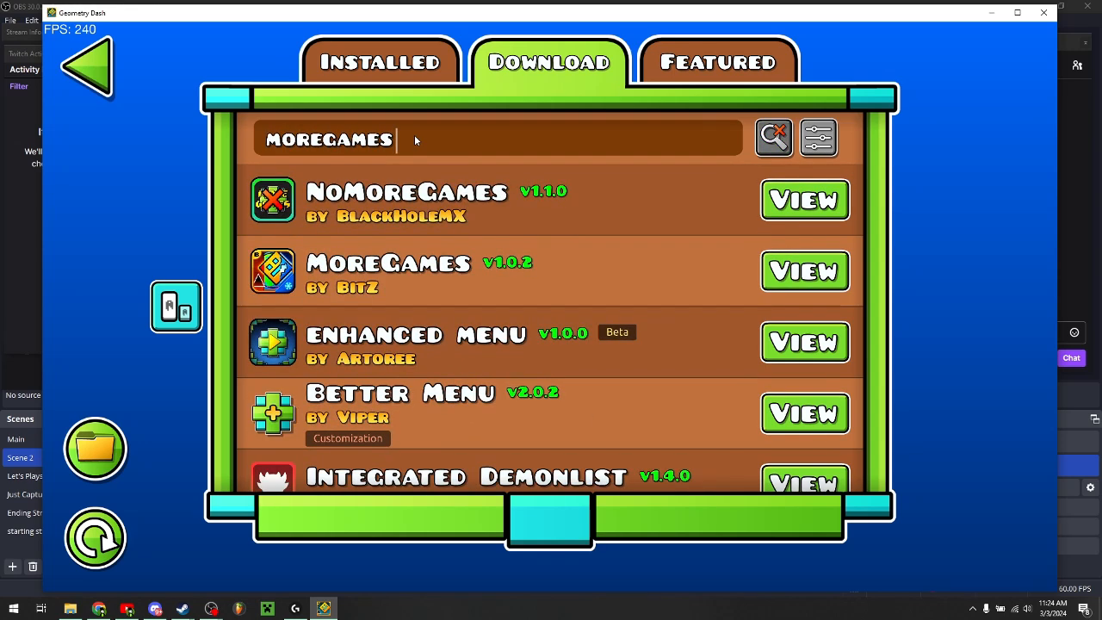
pyautogui.scroll(-3)
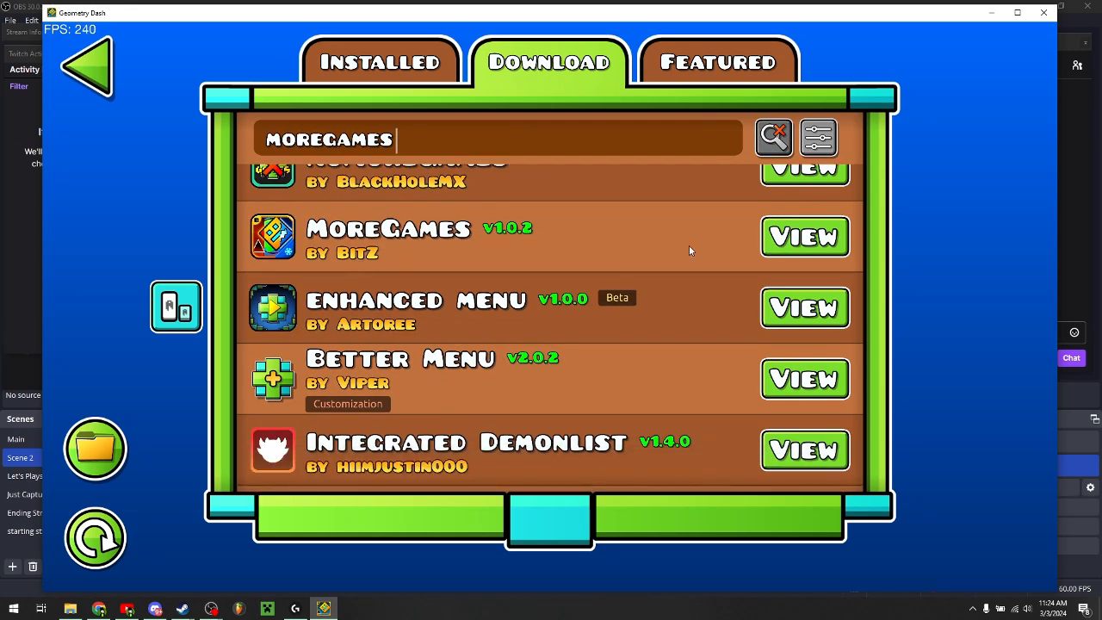
pyautogui.click(802, 236)
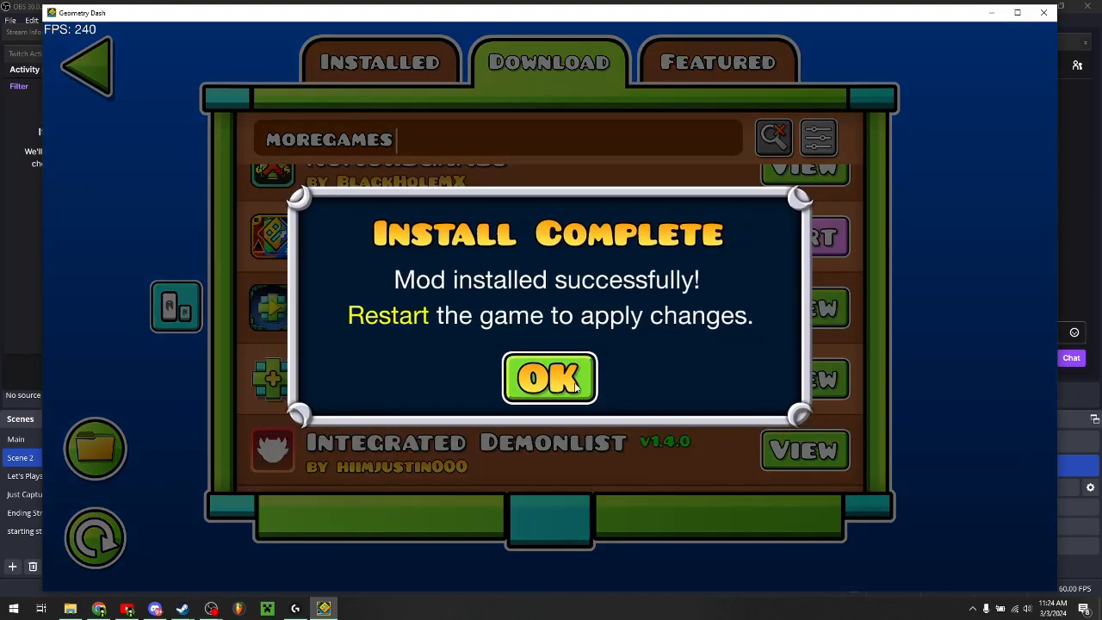
# Step: Dismiss the Install Complete notice and restart Geometry Dash to apply MoreGames
pyautogui.click(549, 379)
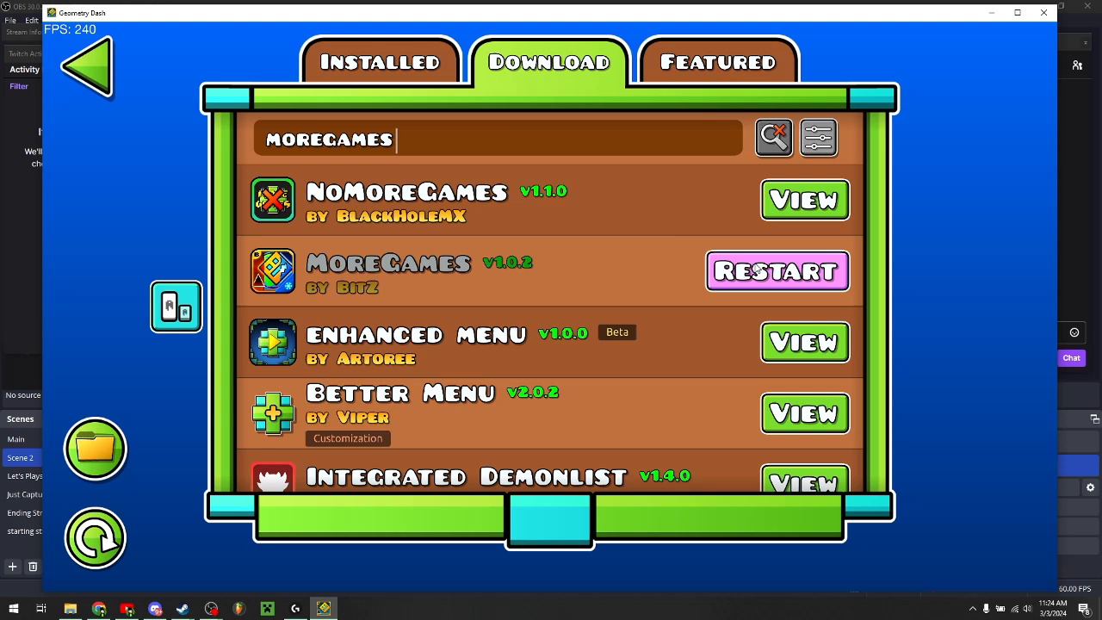
pyautogui.click(775, 271)
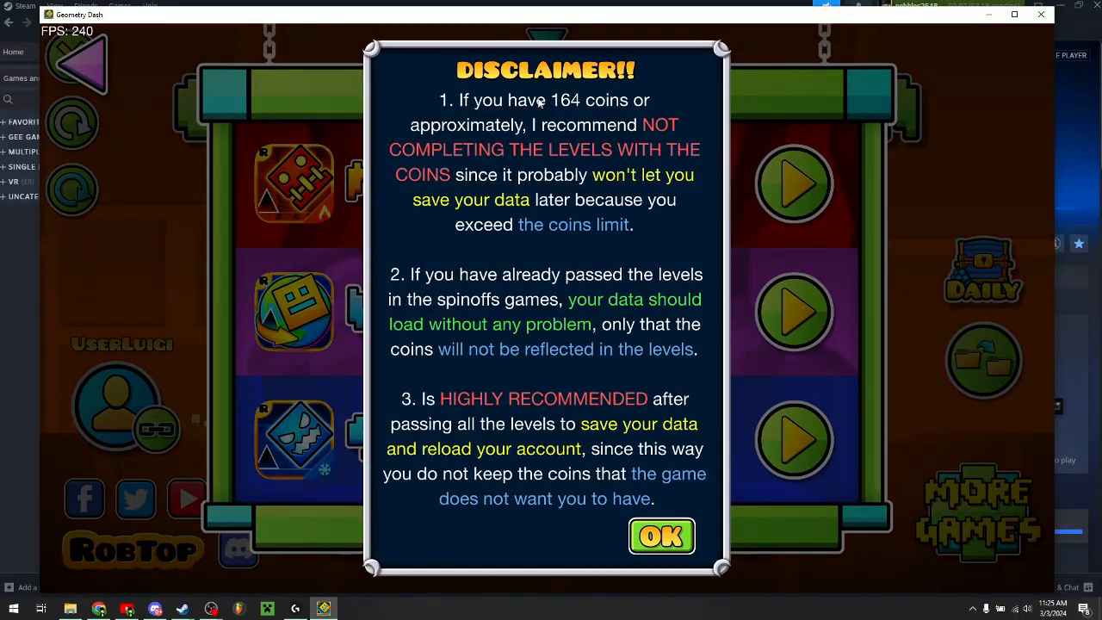
# Step: Accept the MoreGames disclaimer to reach the menu listing Meltdown, World and SubZero
pyautogui.click(661, 535)
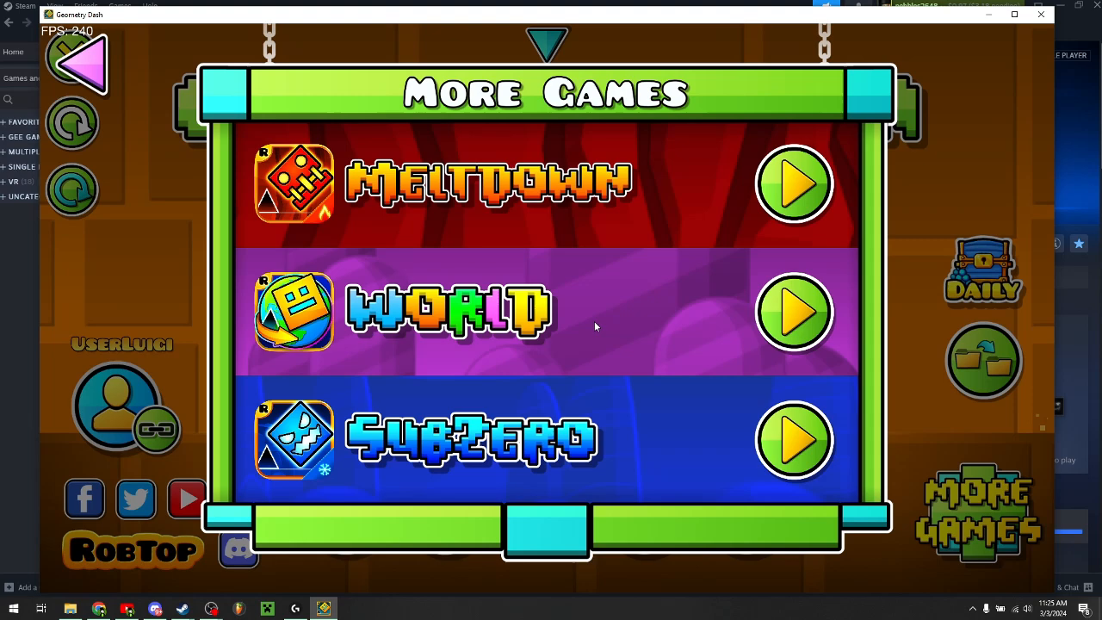